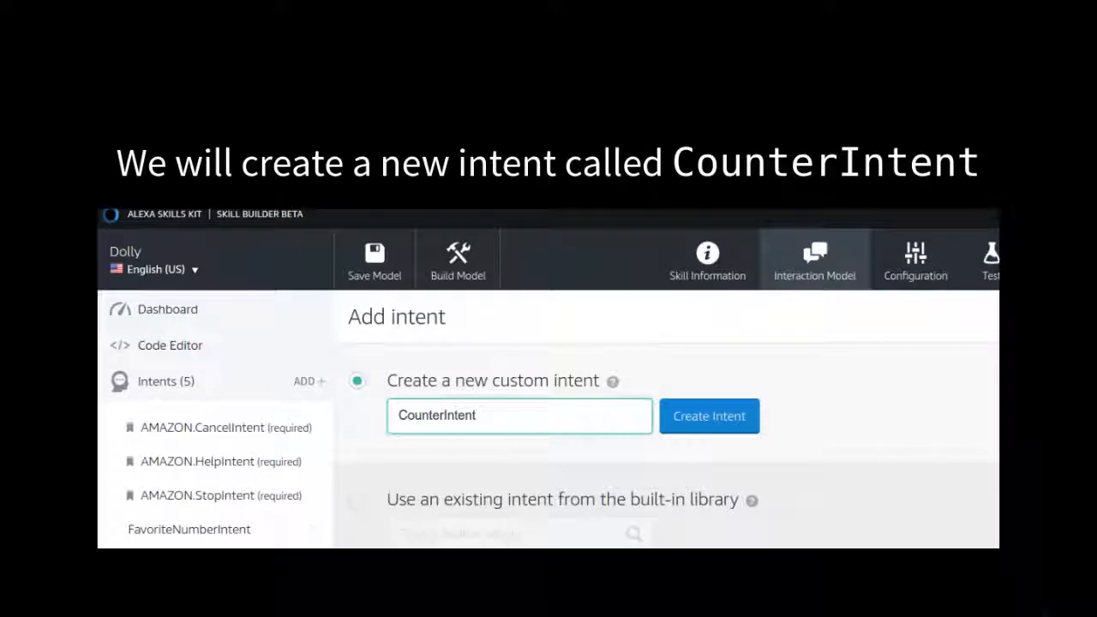
Advance the slides past the counter_intent function code to the conversation function slide
{"action": "left_click", "coordinate": [708, 415]}
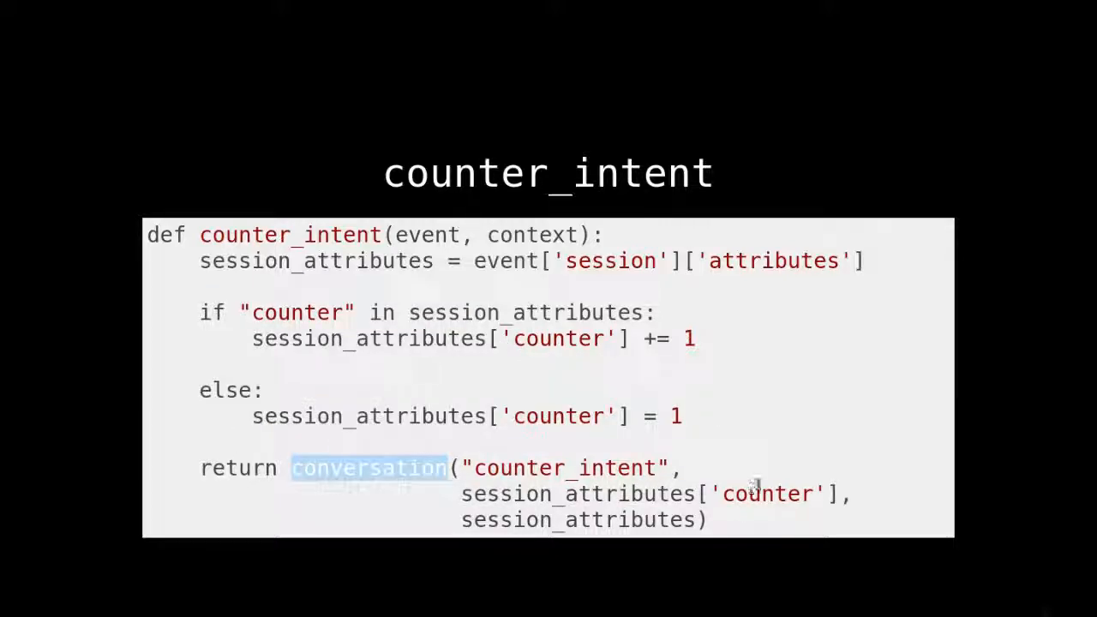
{"action": "left_click", "coordinate": [368, 468]}
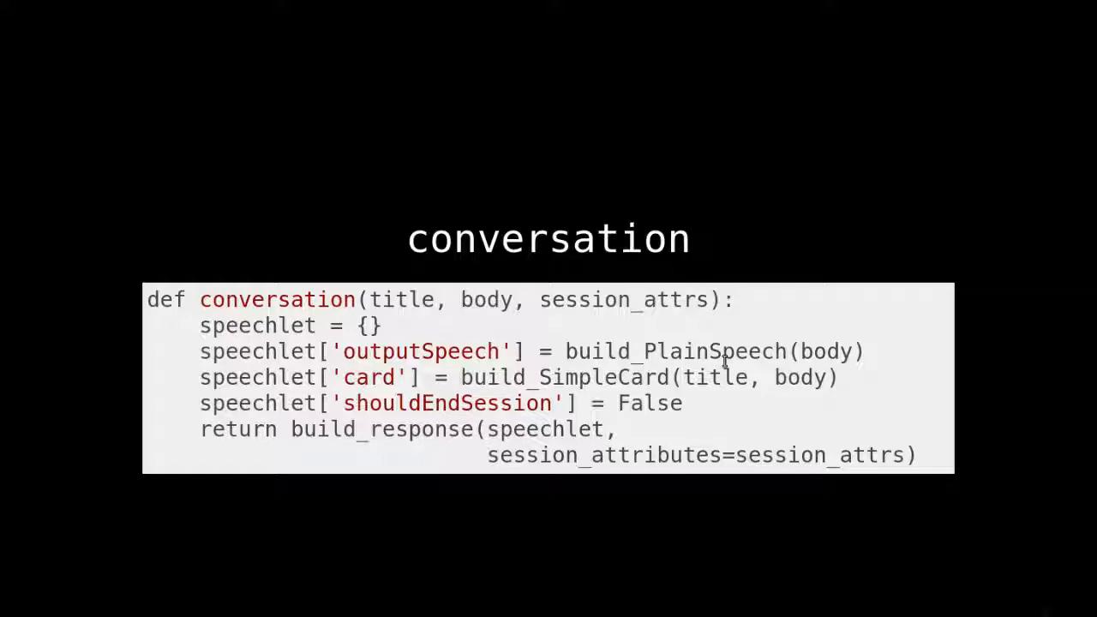
{"action": "double_click", "coordinate": [257, 325]}
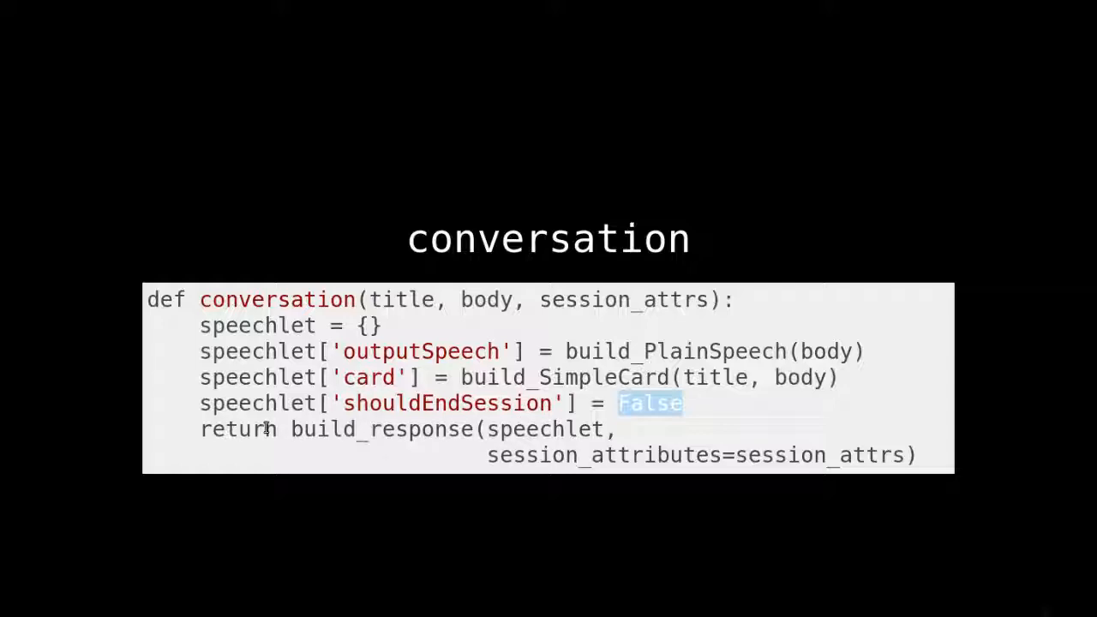
{"action": "double_click", "coordinate": [381, 429]}
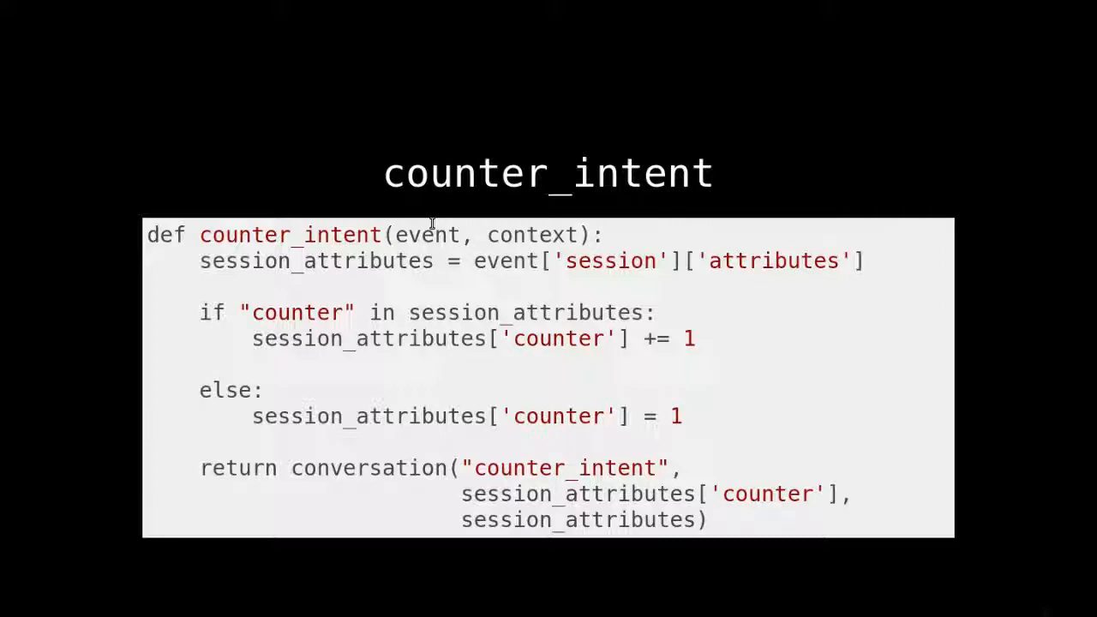
{"action": "double_click", "coordinate": [315, 260]}
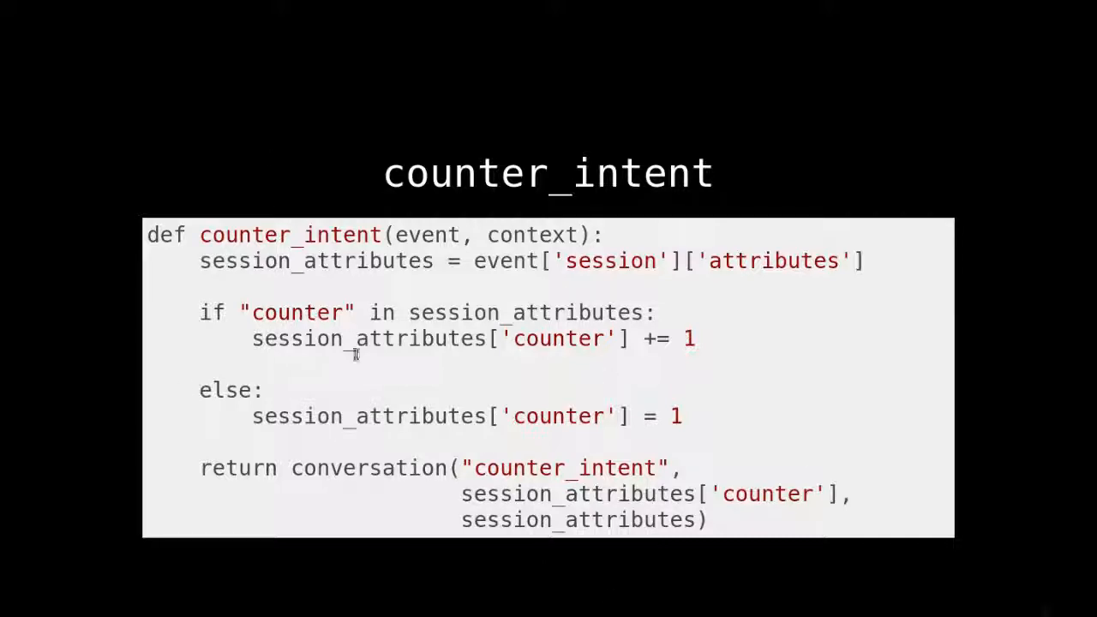
{"action": "left_click_drag", "start_coordinate": [251, 339], "coordinate": [695, 339]}
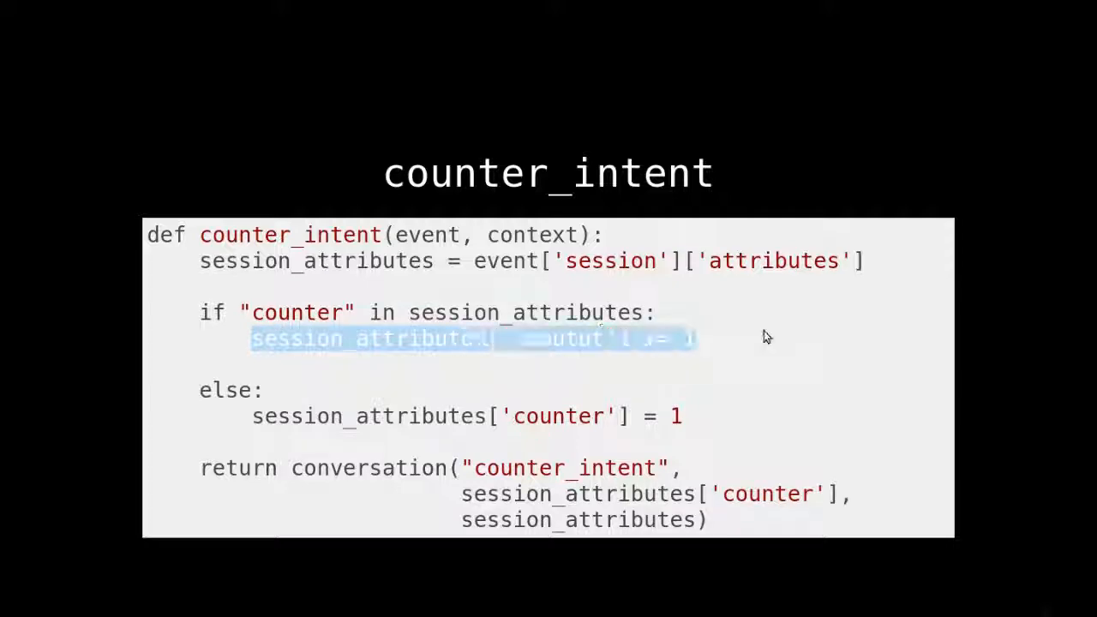